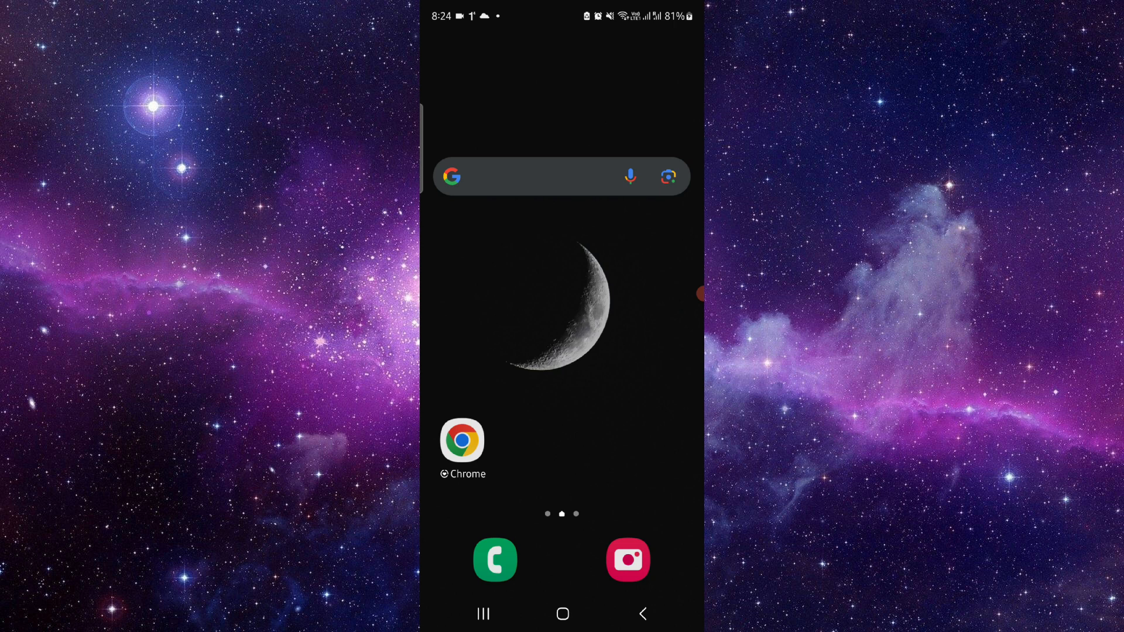
left_click(461, 441)
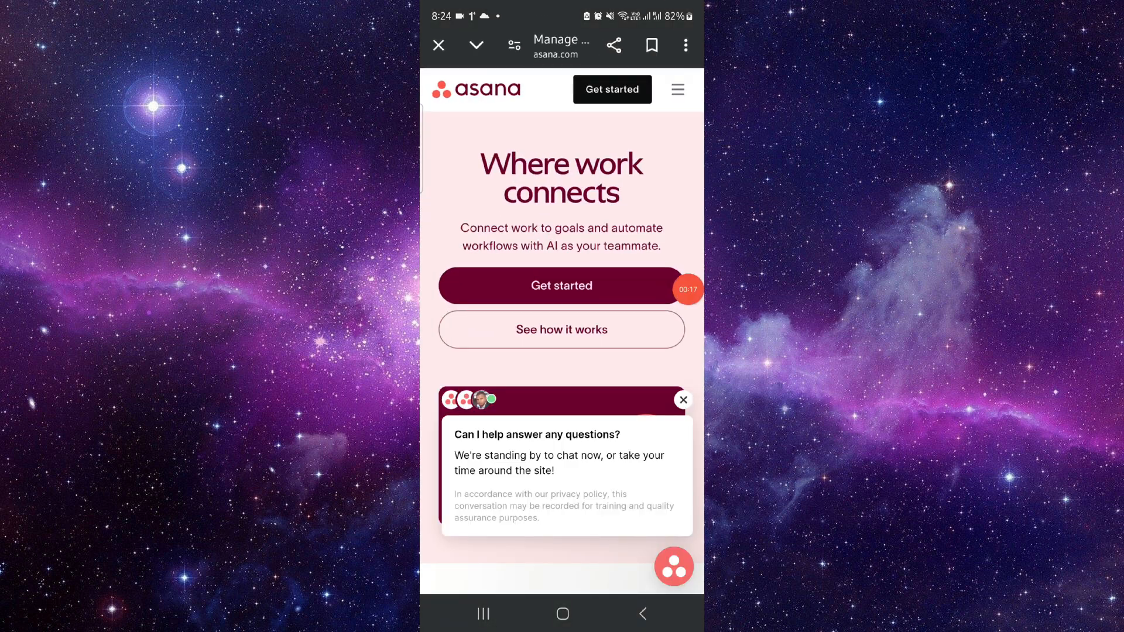
left_click(561, 285)
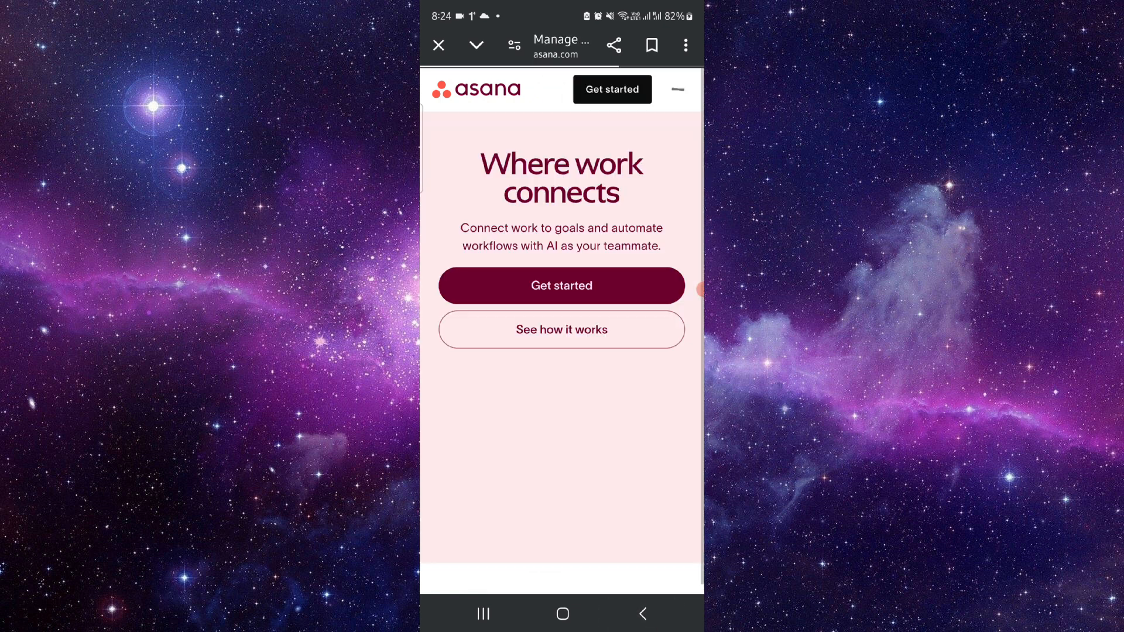
left_click(676, 90)
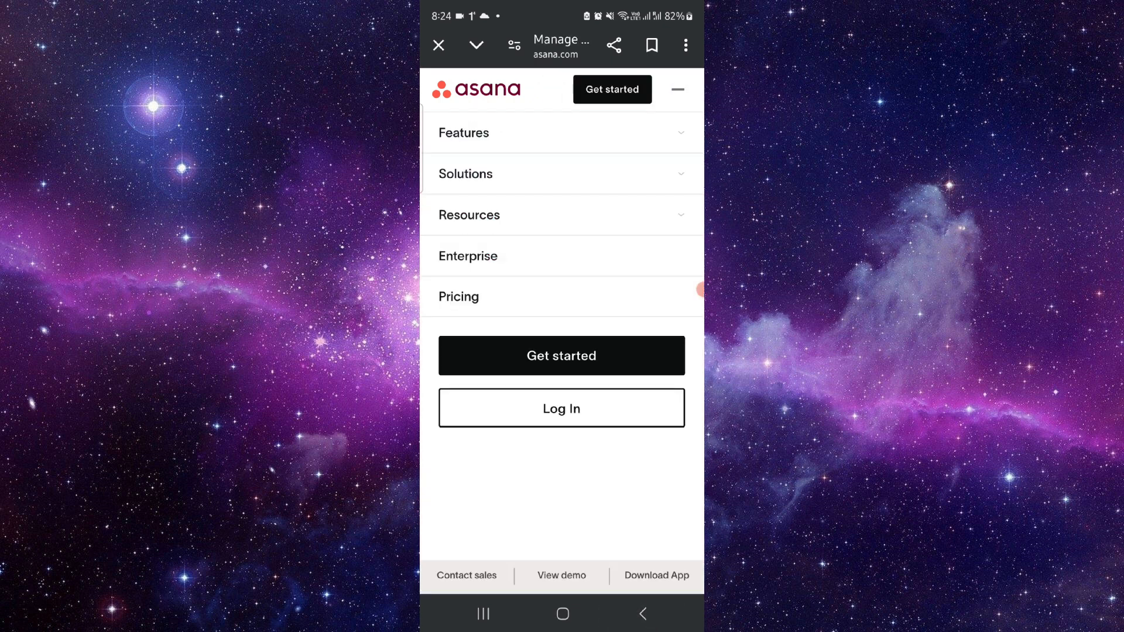
left_click(676, 90)
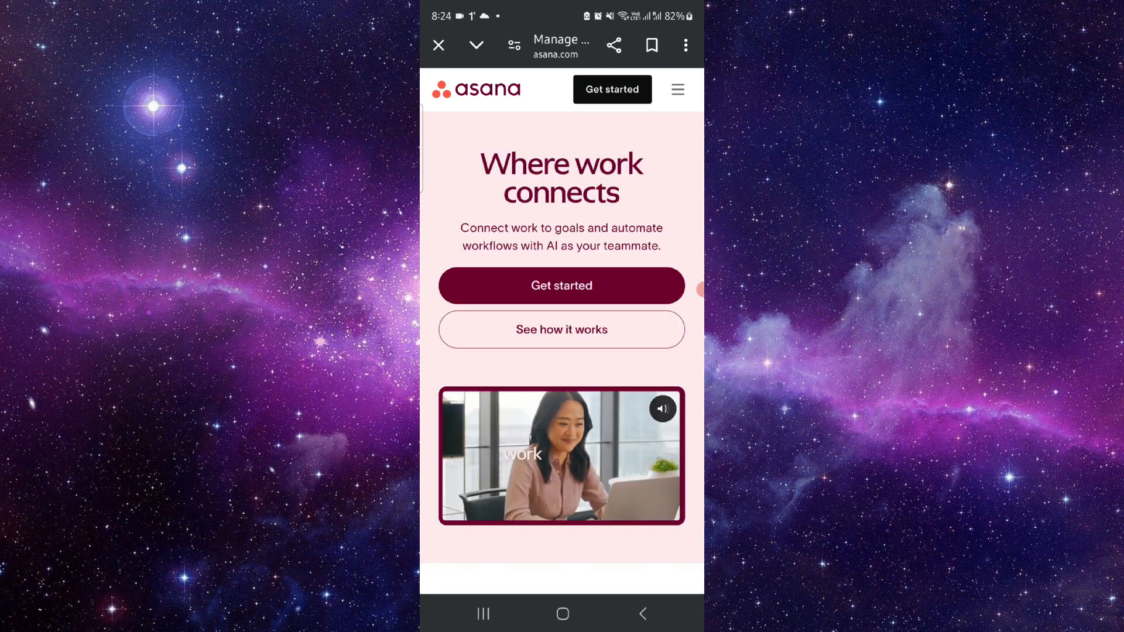
scroll("down", 3)
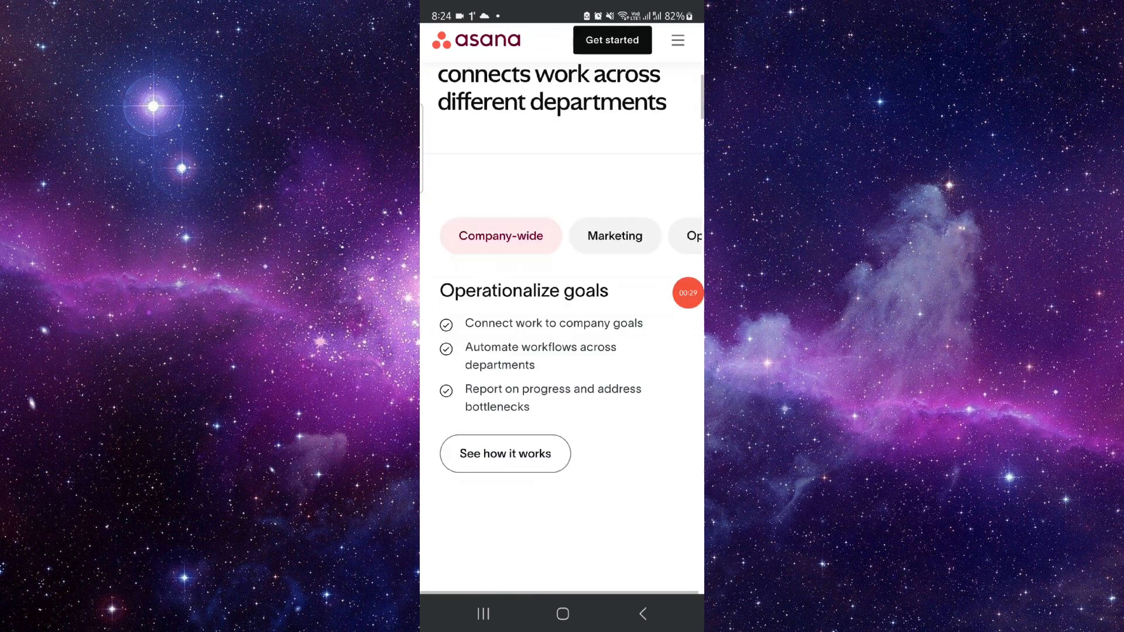
left_click(562, 614)
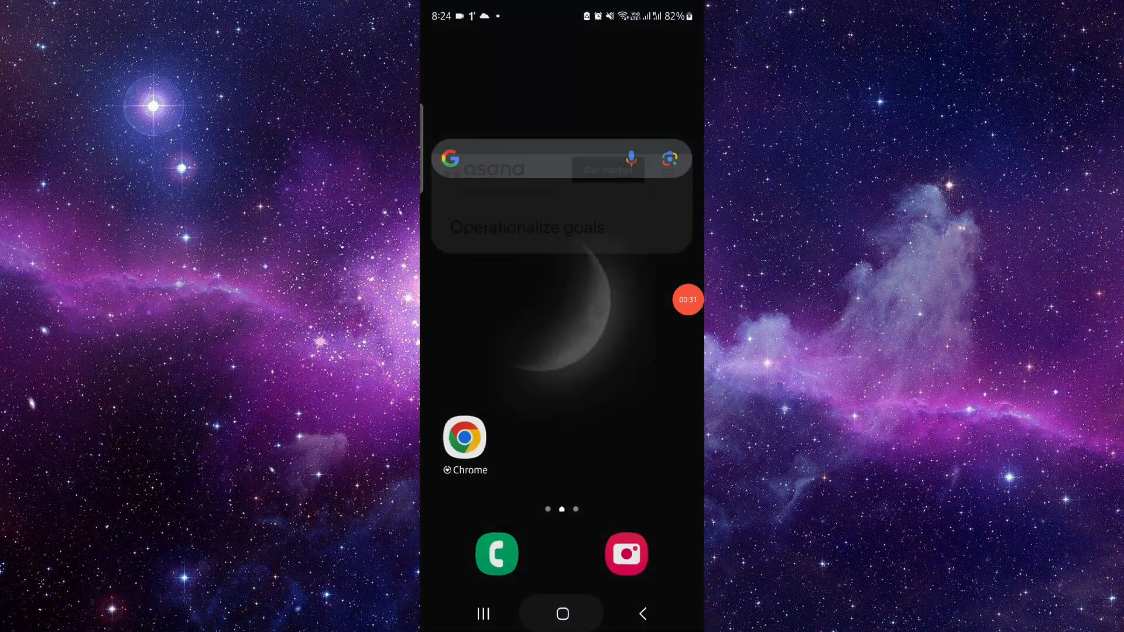